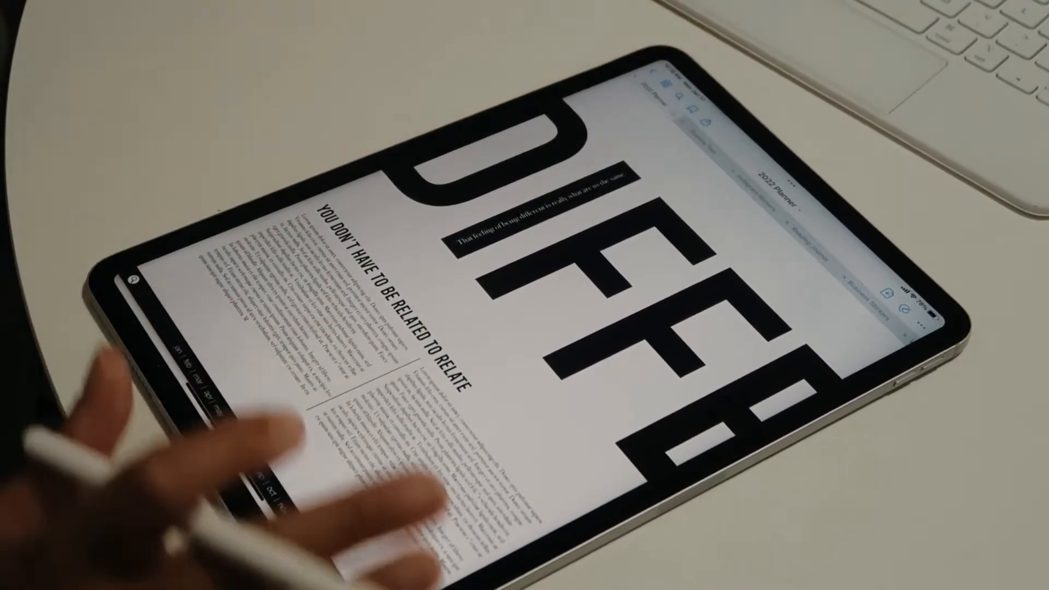
Flip through the 2022 Planner pages past the magazine spread toward the dark sticker pages.
{"action": "scroll", "scroll_direction": "down", "scroll_amount": 3}
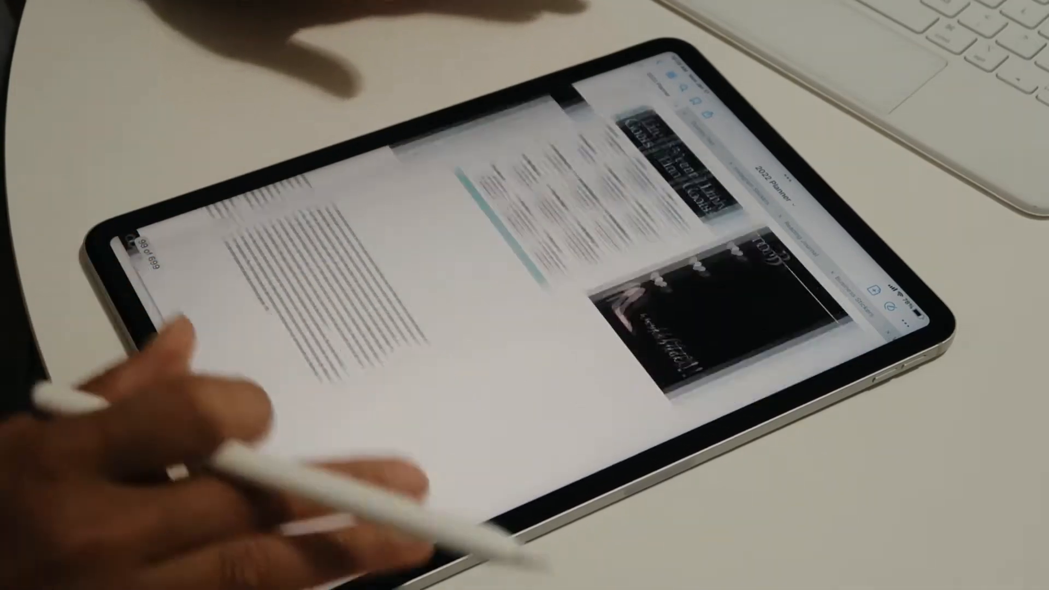
{"action": "scroll", "scroll_direction": "down", "scroll_amount": 3}
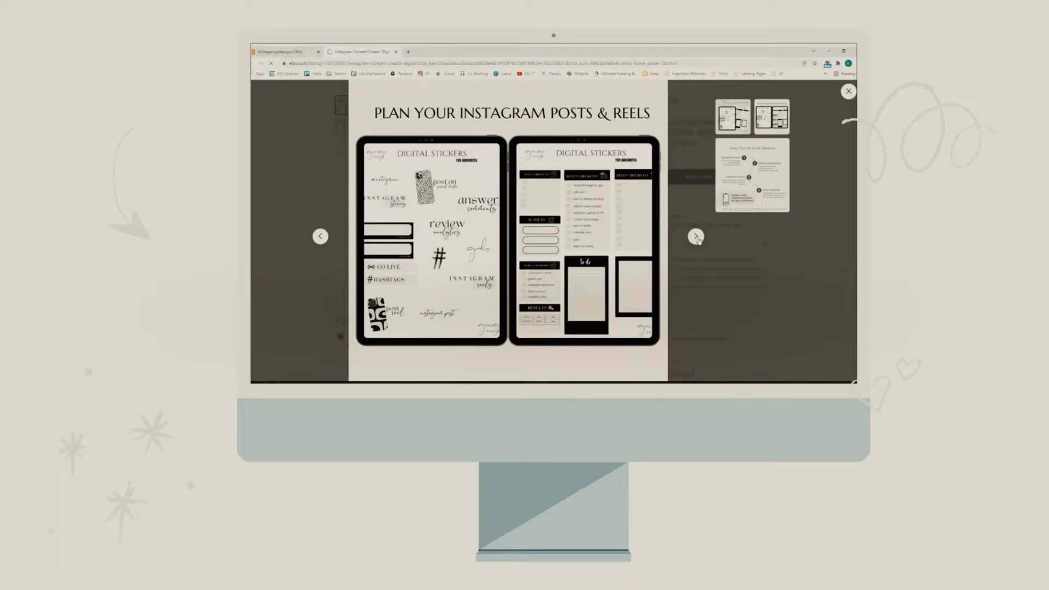
Close the enlarged sticker photo and scroll back up the Etsy listing page.
{"action": "left_click", "coordinate": [848, 91]}
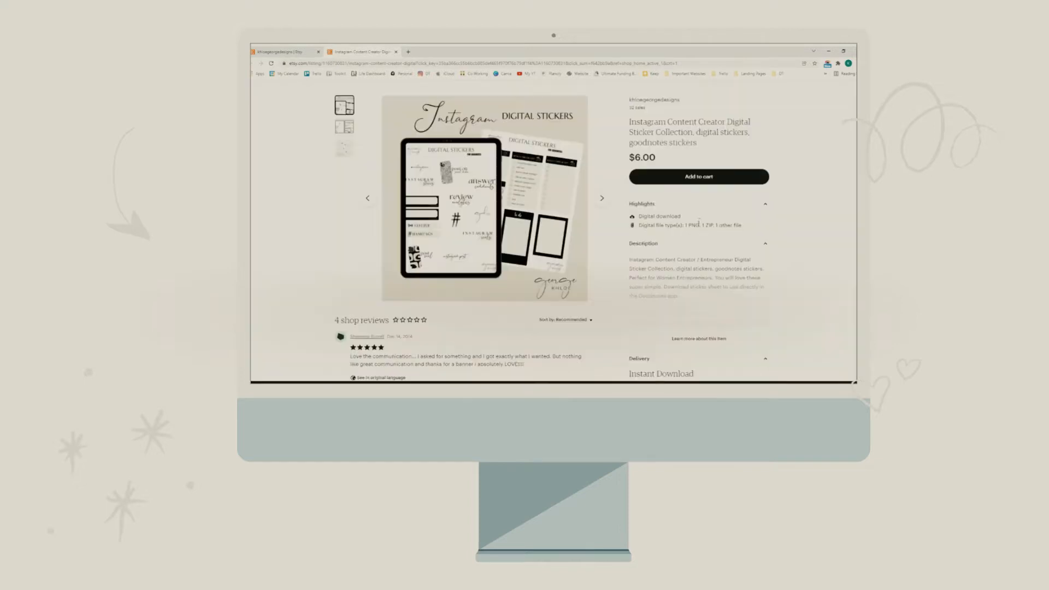
{"action": "scroll", "scroll_direction": "up", "scroll_amount": 3}
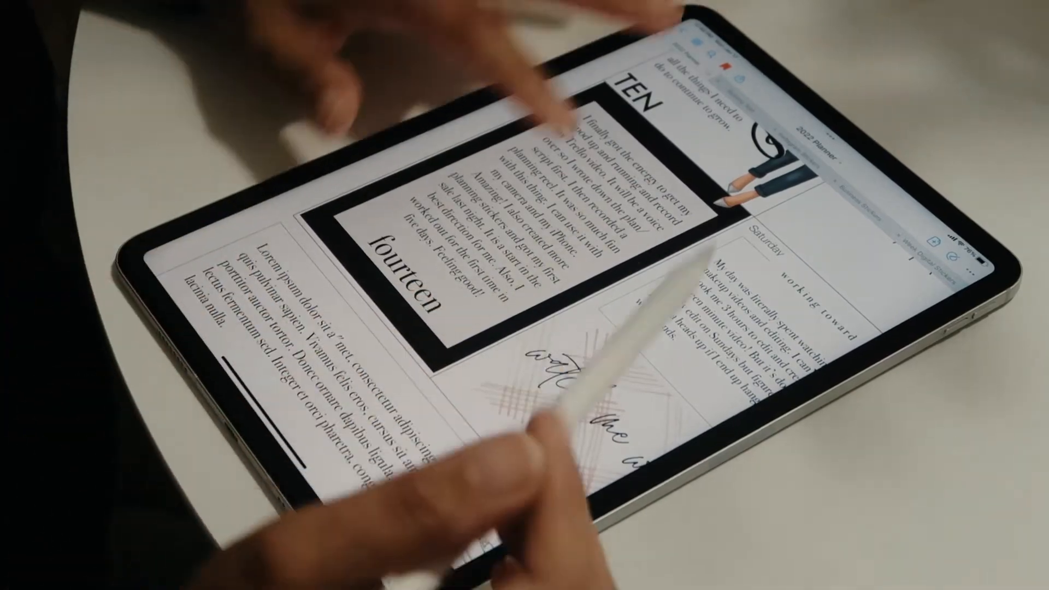
{"action": "scroll", "scroll_direction": "down", "scroll_amount": 3}
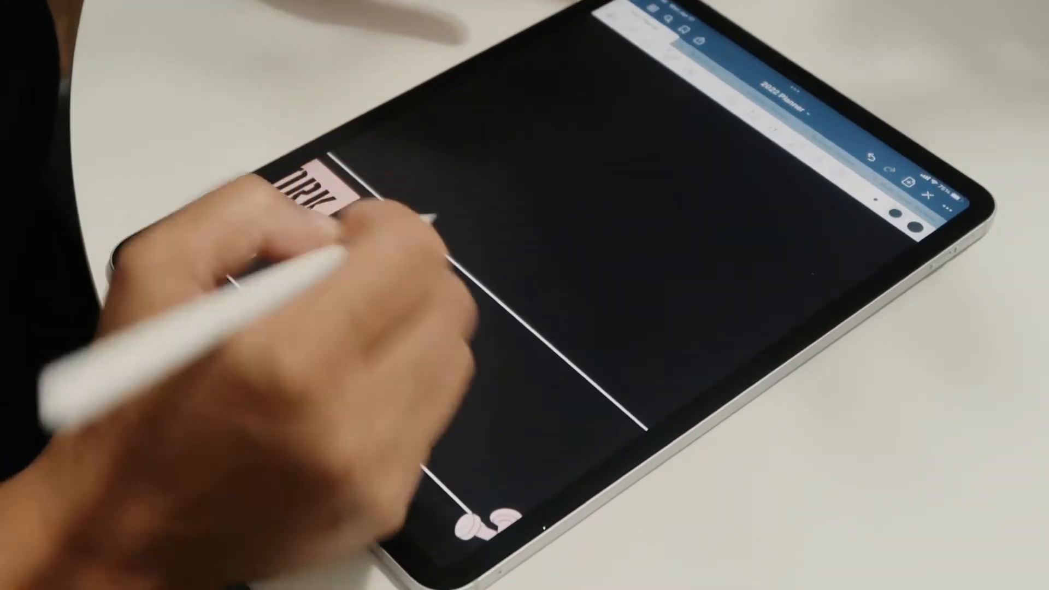
Type 'Cardio' as a heading on the dark 2022 Planner page.
{"action": "type", "text": "Cardio"}
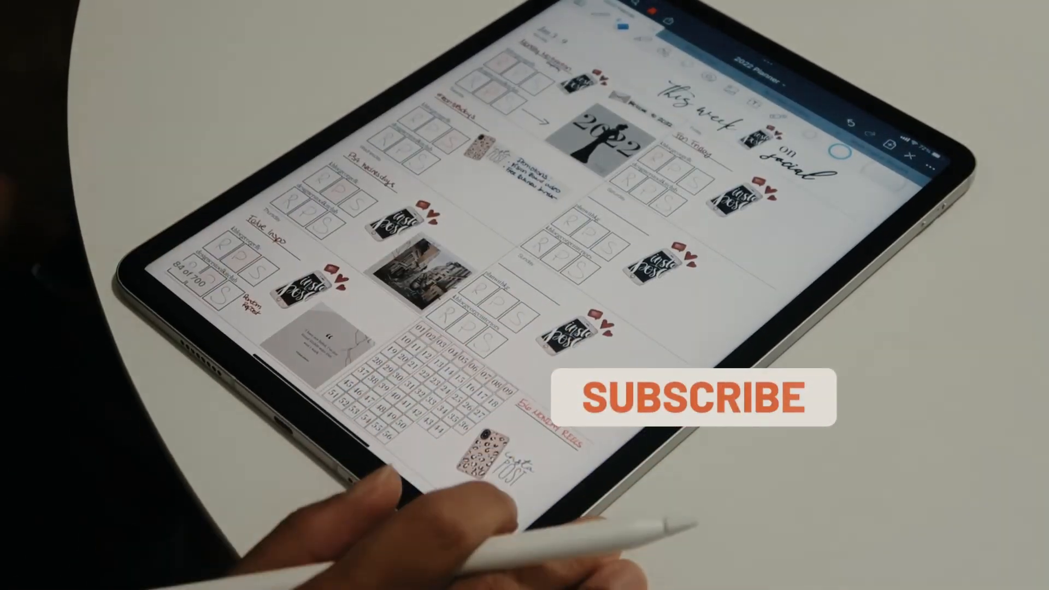
{"action": "left_click", "coordinate": [709, 396]}
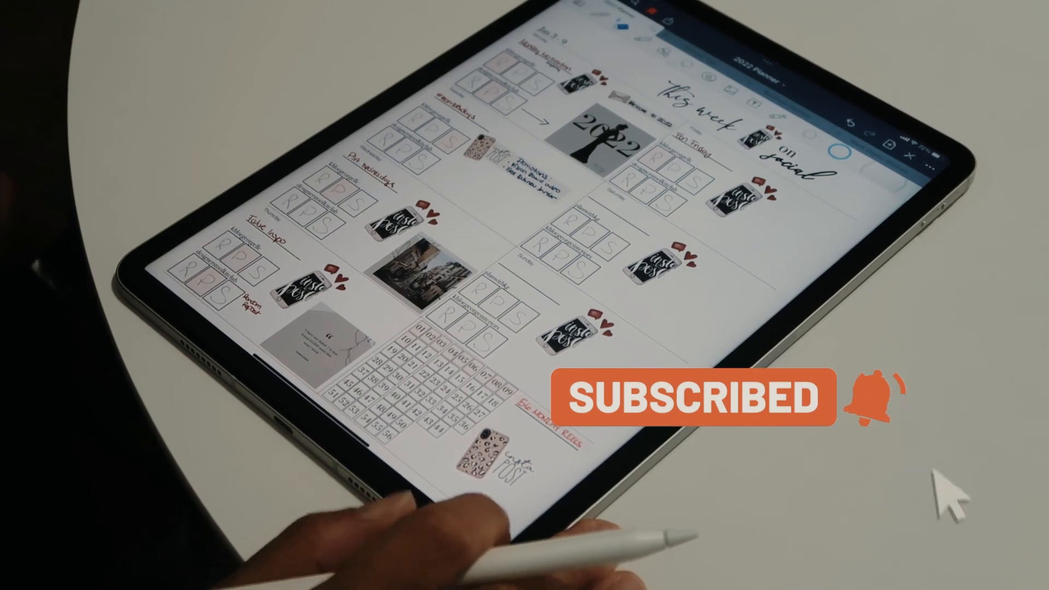